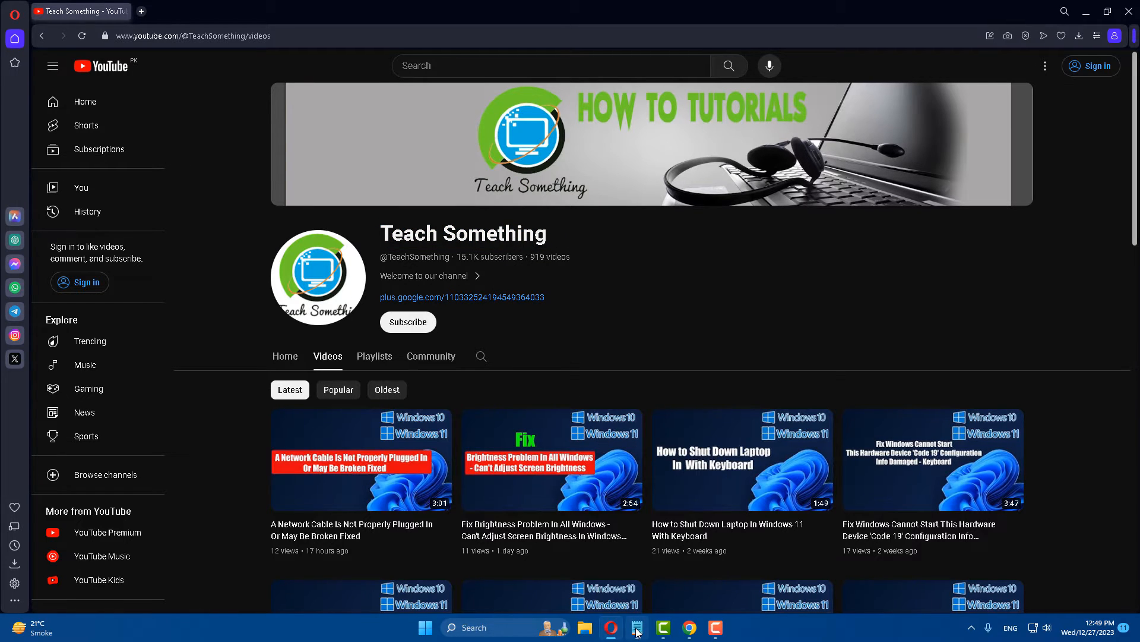
# Show and then hide the note containing the video title
pyautogui.click(636, 628)
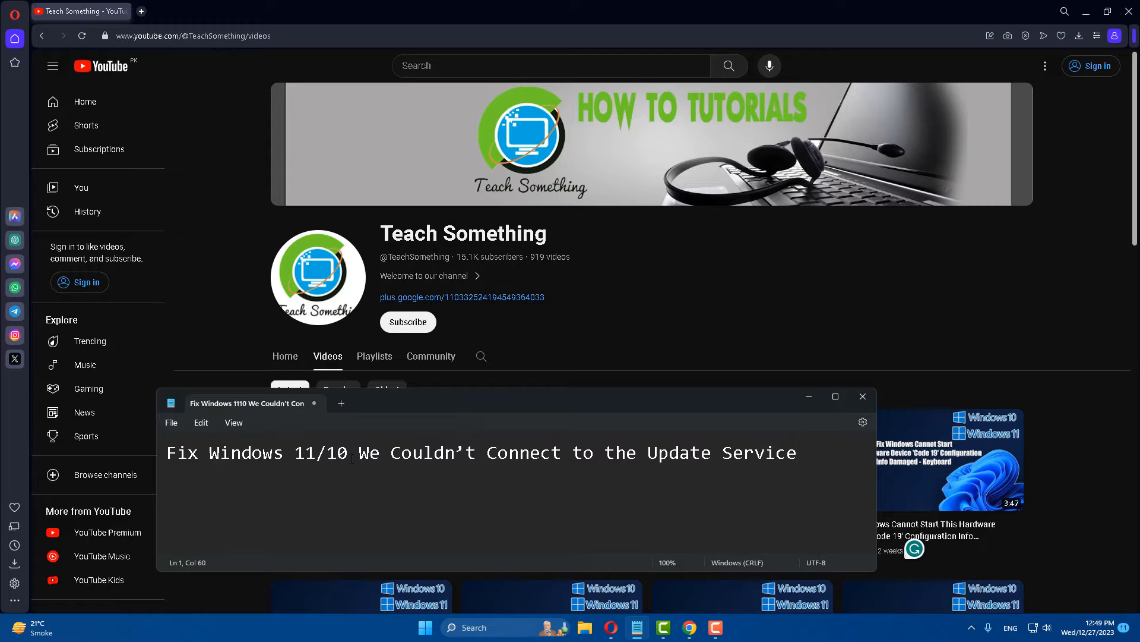
pyautogui.click(359, 453)
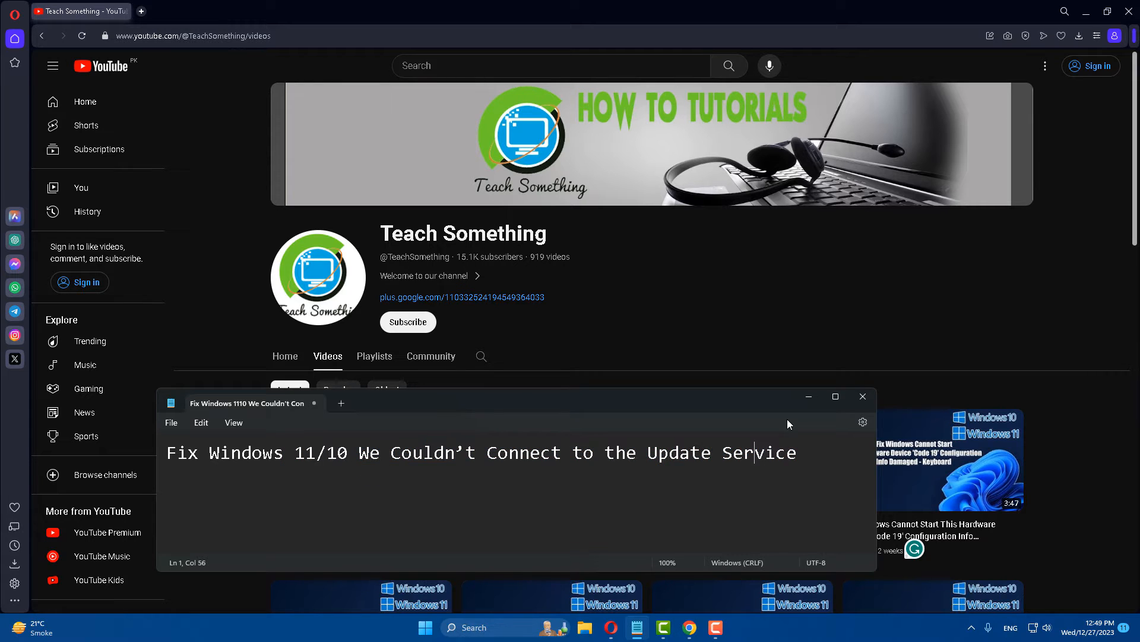
pyautogui.click(863, 396)
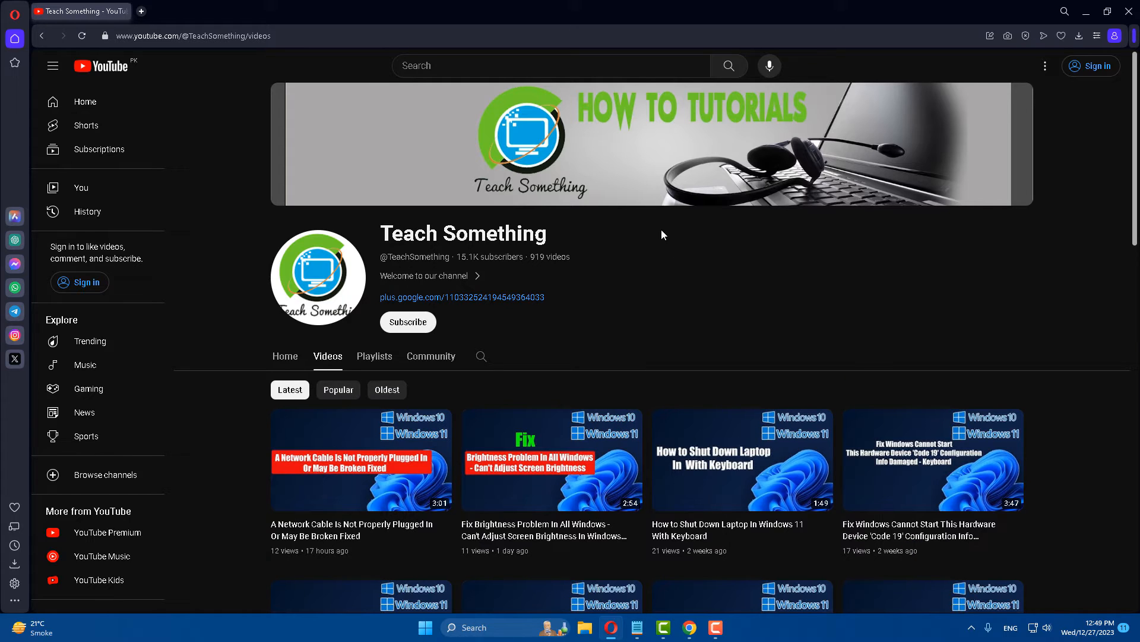
pyautogui.moveTo(639, 252)
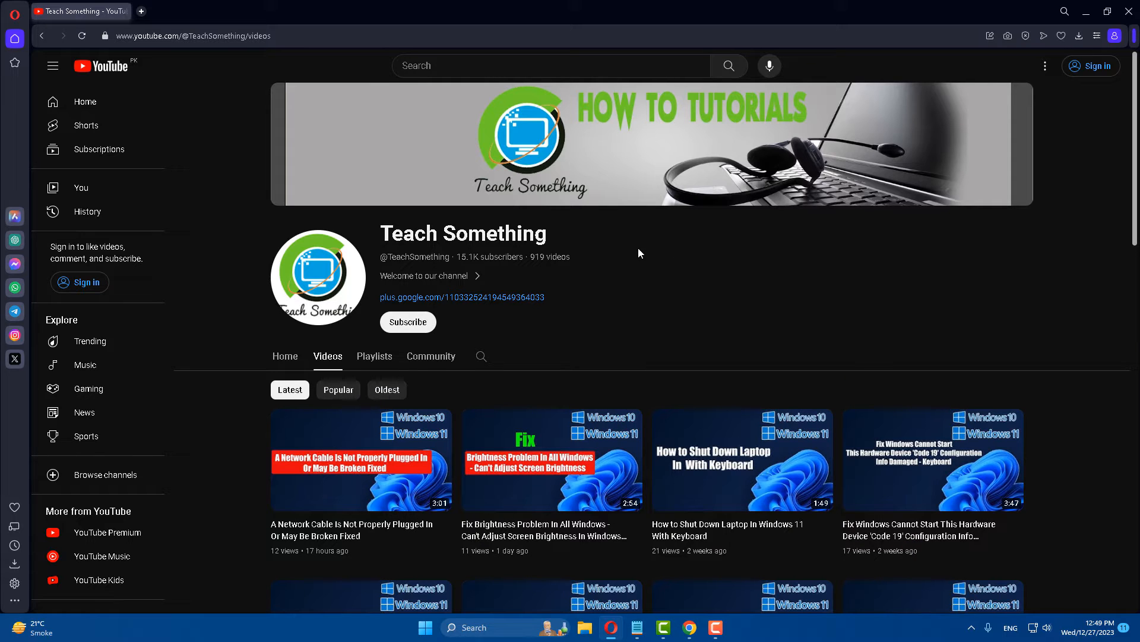
pyautogui.moveTo(511, 338)
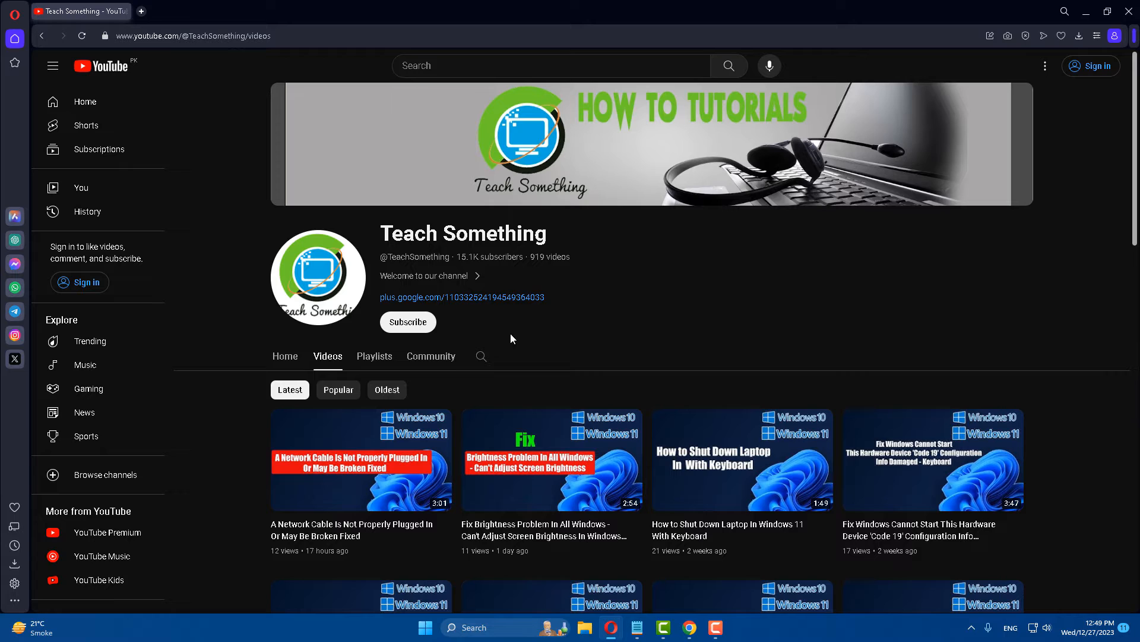
pyautogui.moveTo(554, 318)
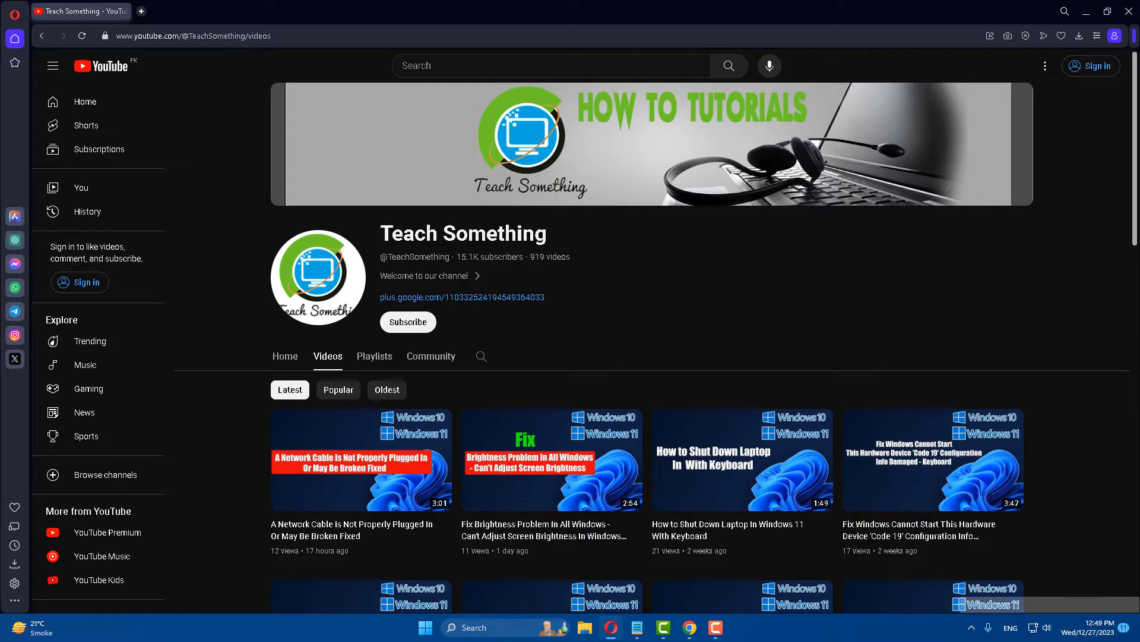
# Run the Windows Update troubleshooter from Settings > System > Troubleshoot > Other troubleshooters
pyautogui.click(728, 627)
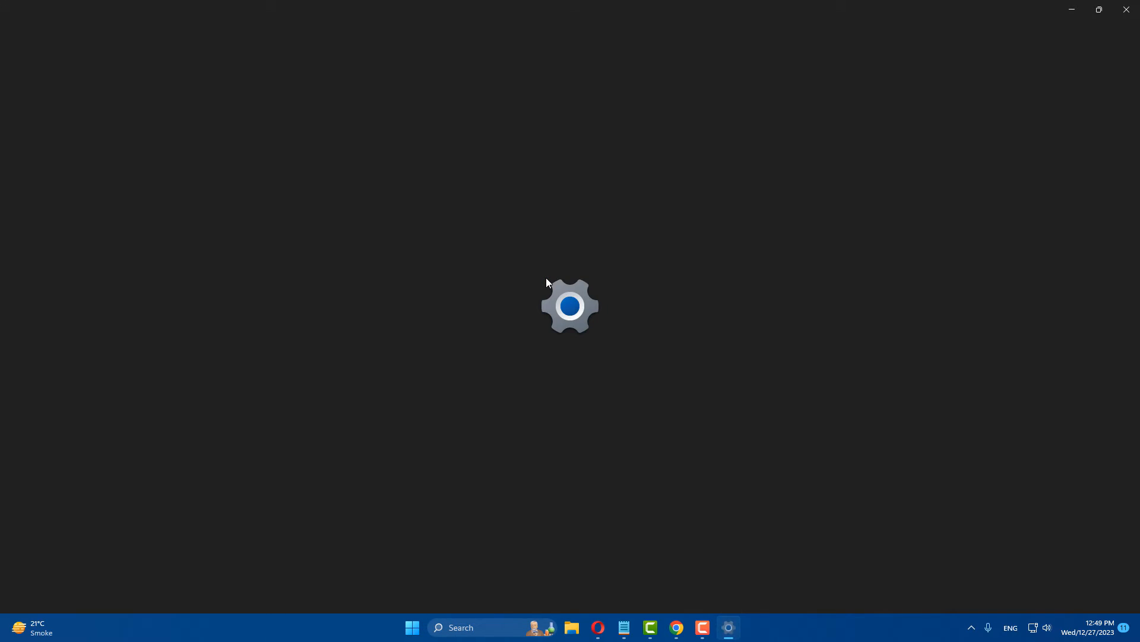
pyautogui.click(728, 628)
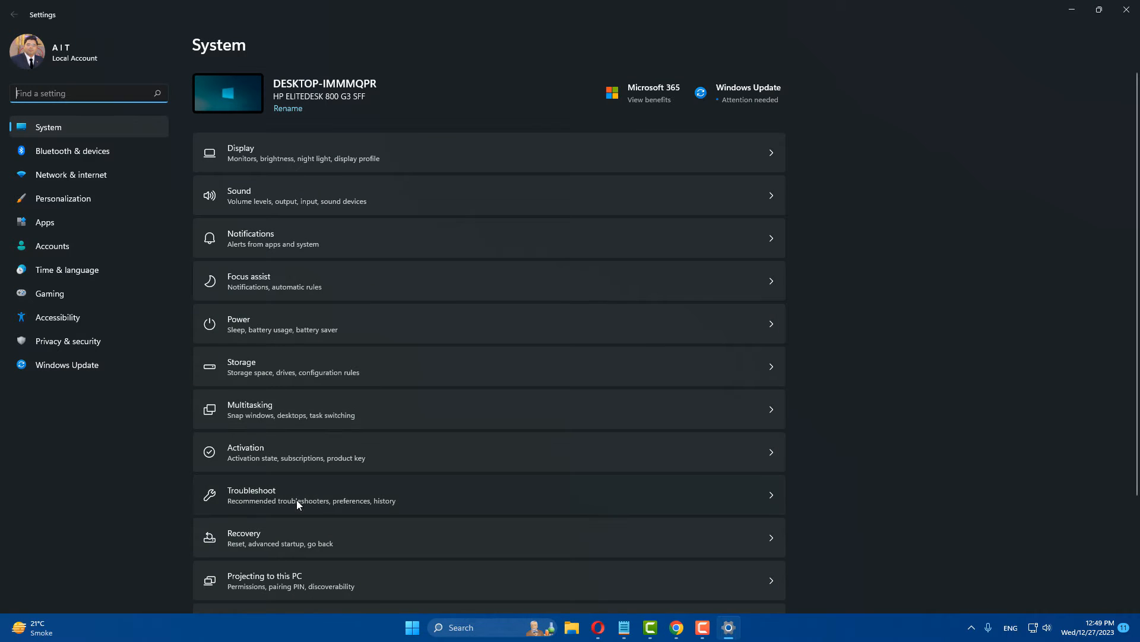
pyautogui.click(297, 495)
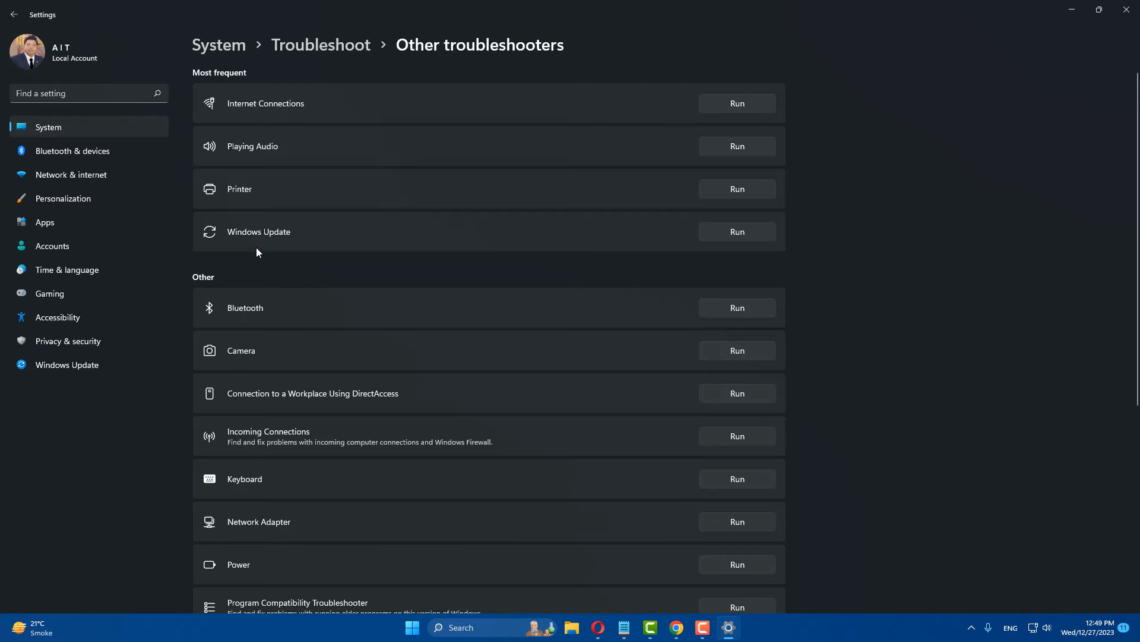
pyautogui.moveTo(737, 232)
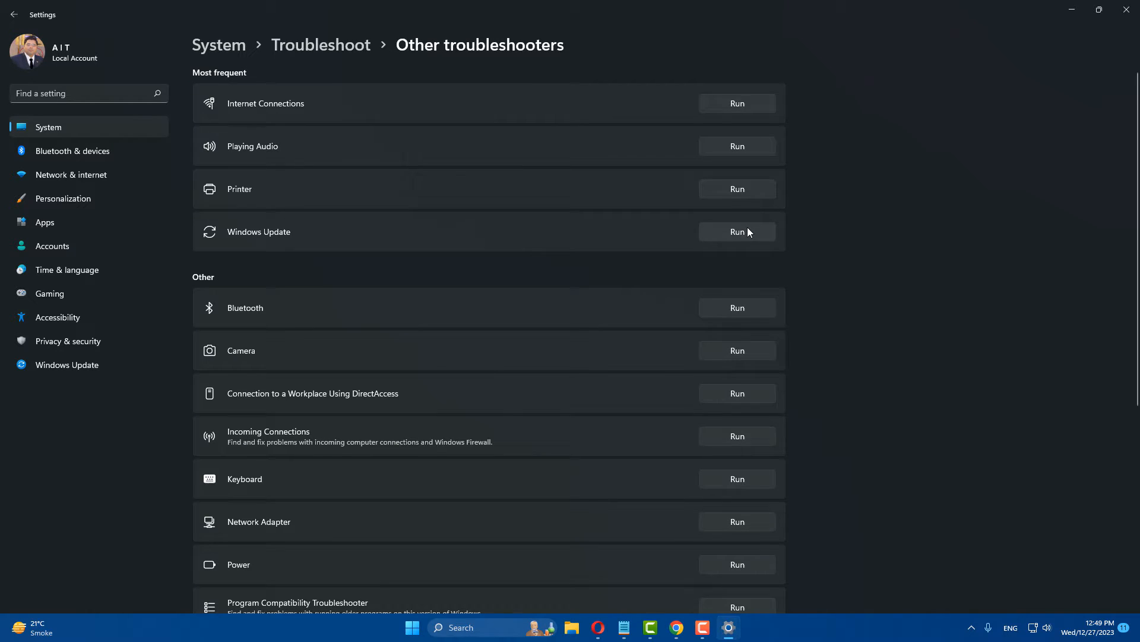
pyautogui.click(736, 232)
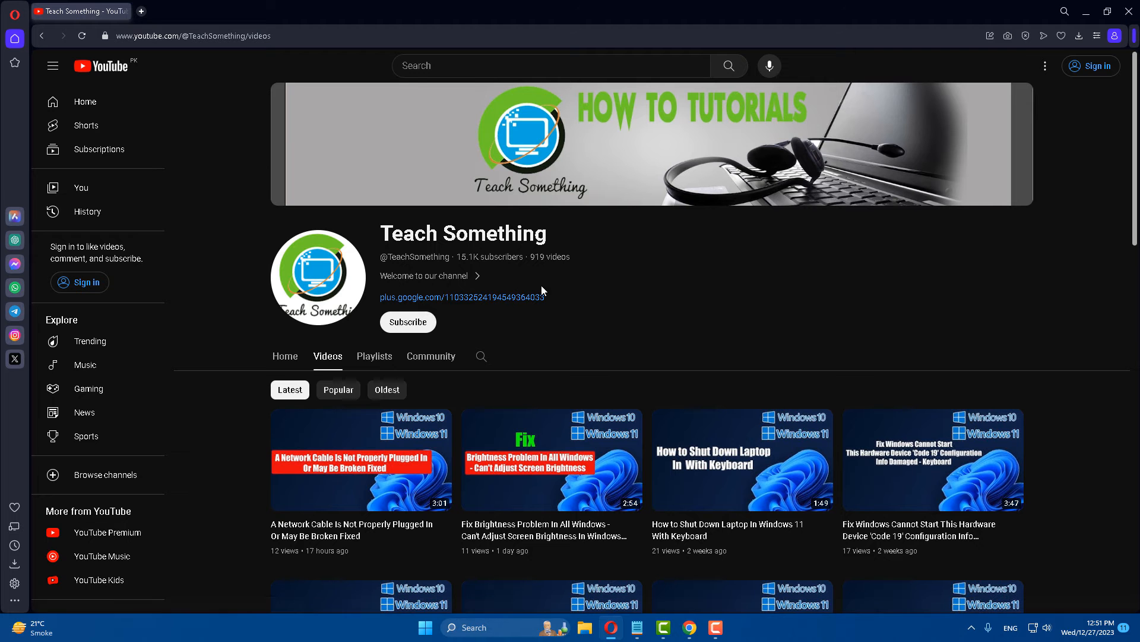
pyautogui.moveTo(662, 262)
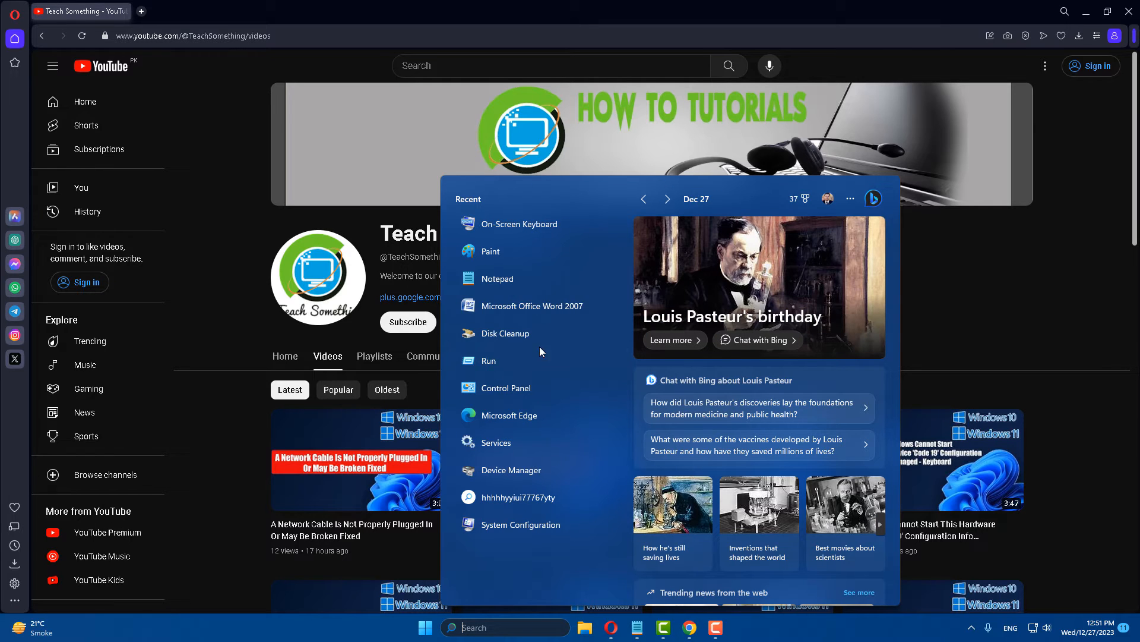
# Search Start for cmd and launch Command Prompt as administrator
pyautogui.write('control Panel')
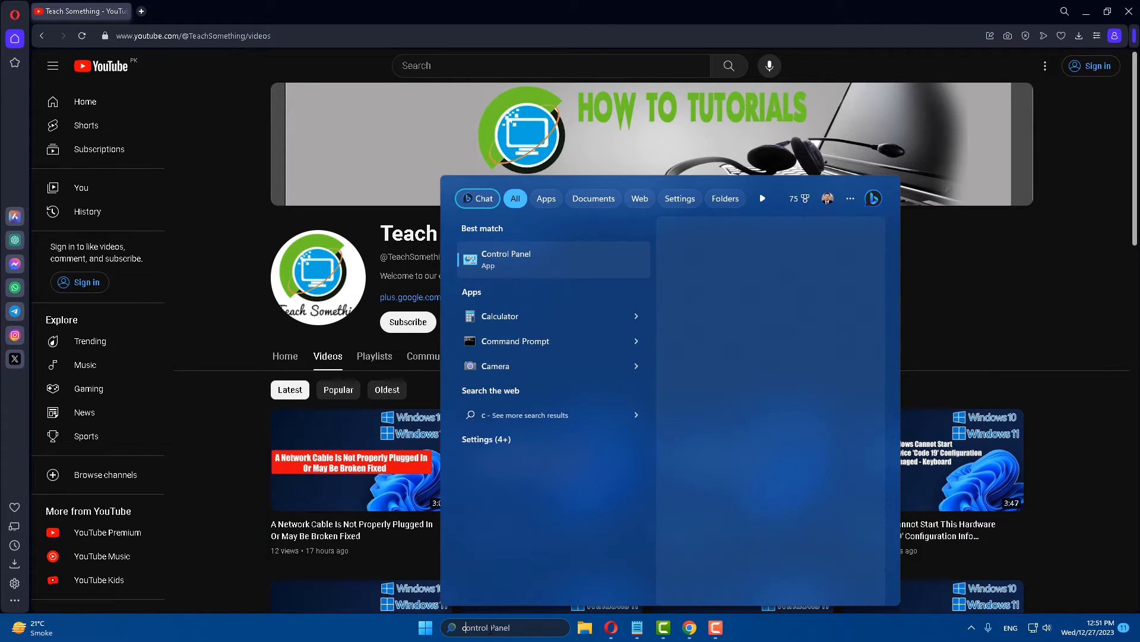
pyautogui.write('cmd')
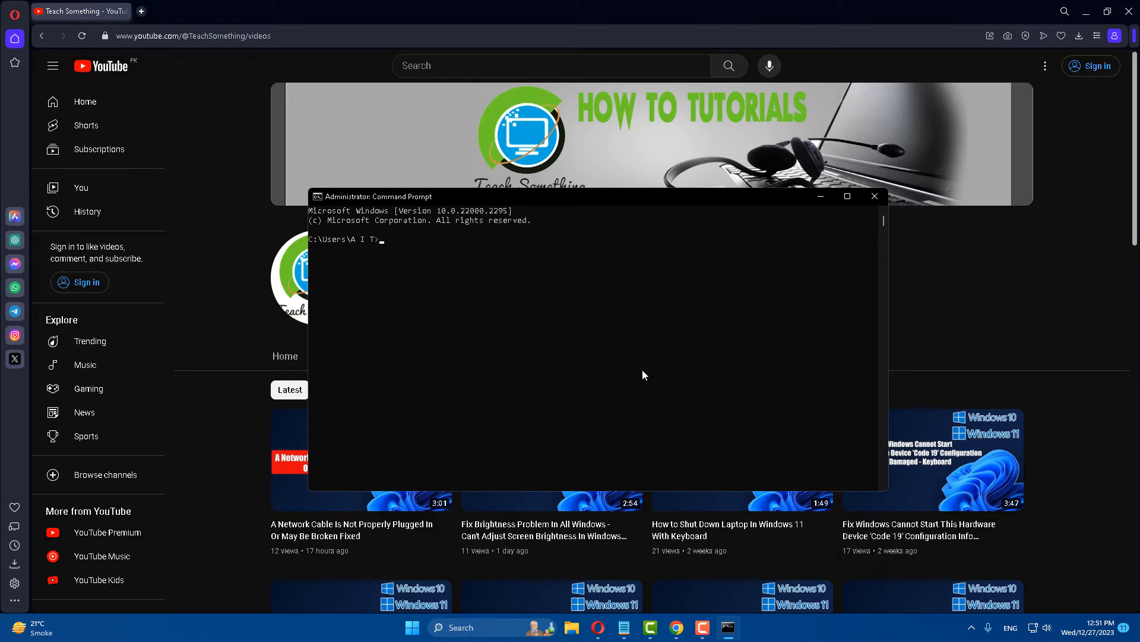
# Reset the Winsock catalog with netsh winsock reset
pyautogui.write('netsh i')
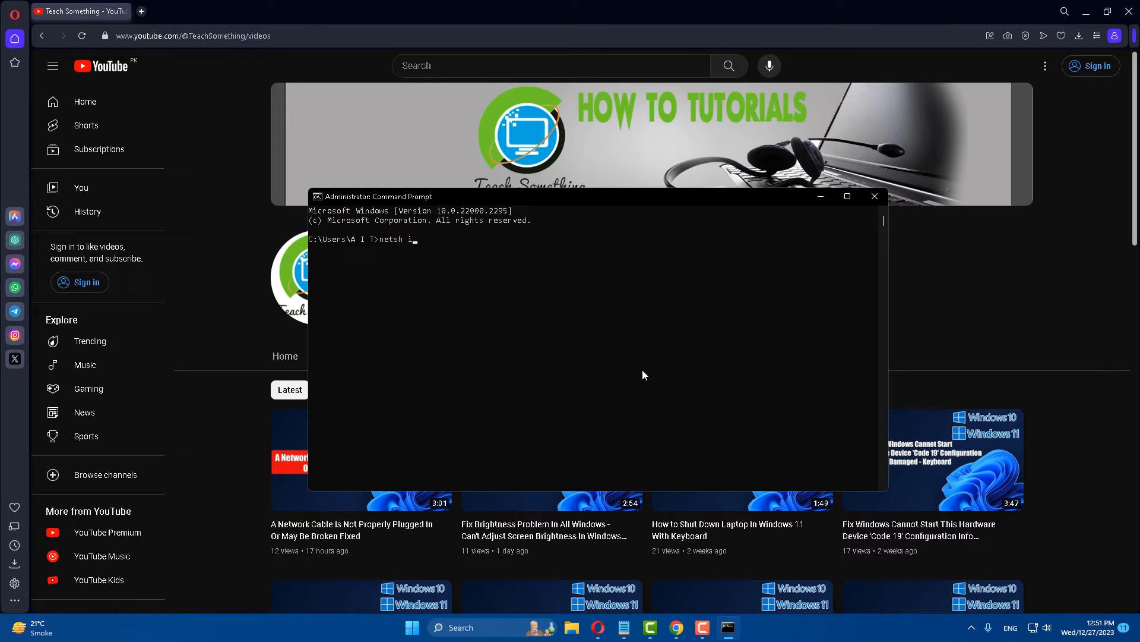
pyautogui.write('nt')
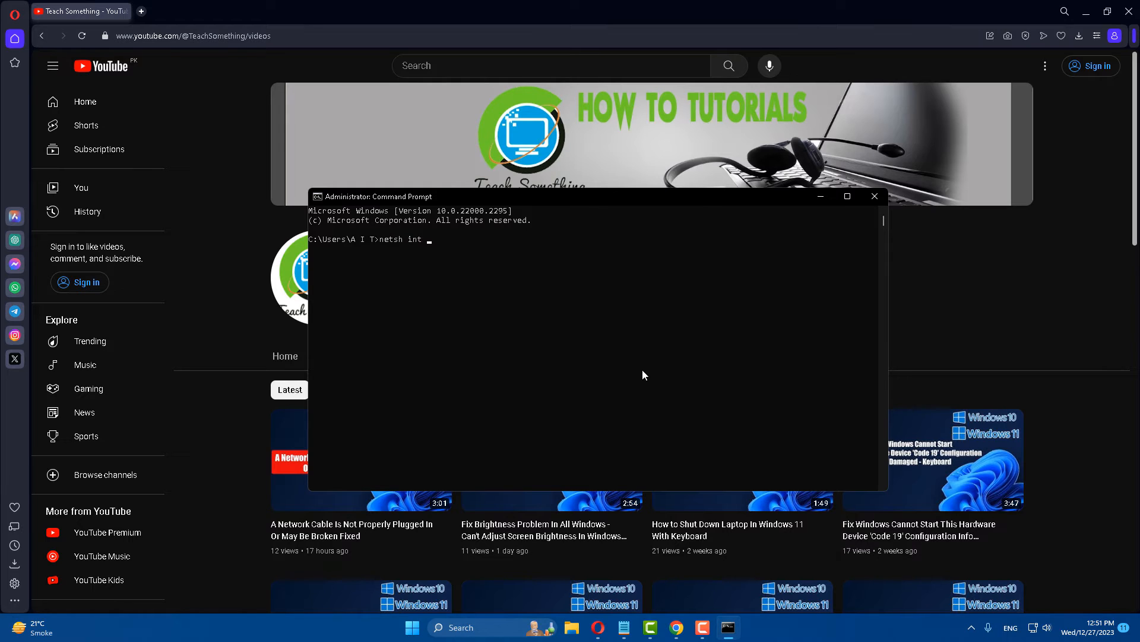
pyautogui.write('ip')
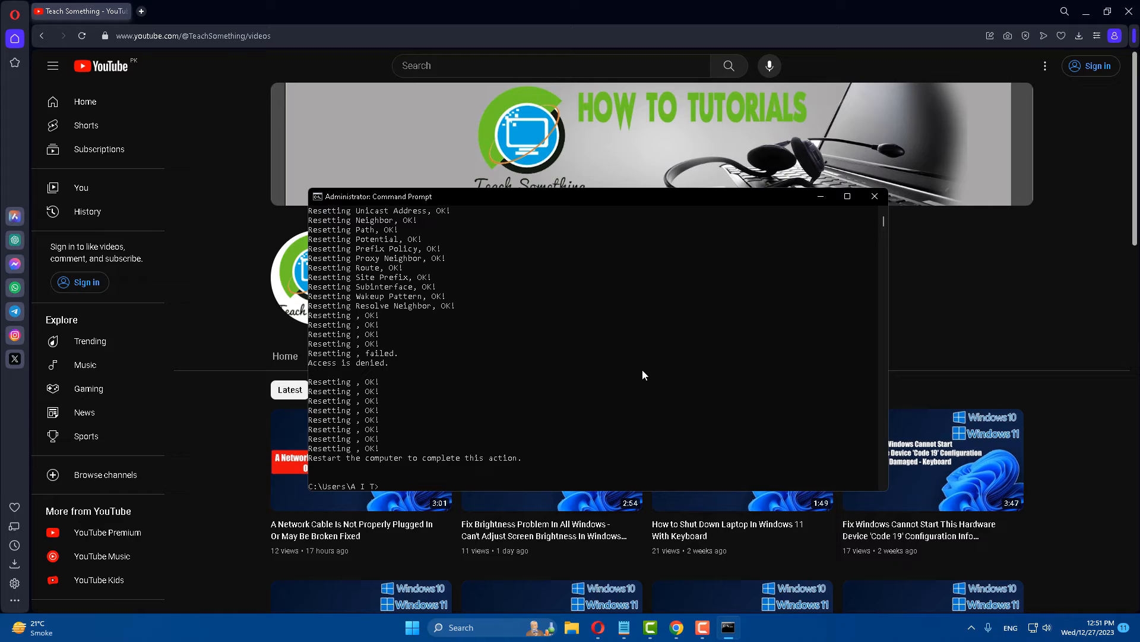
pyautogui.write('ne')
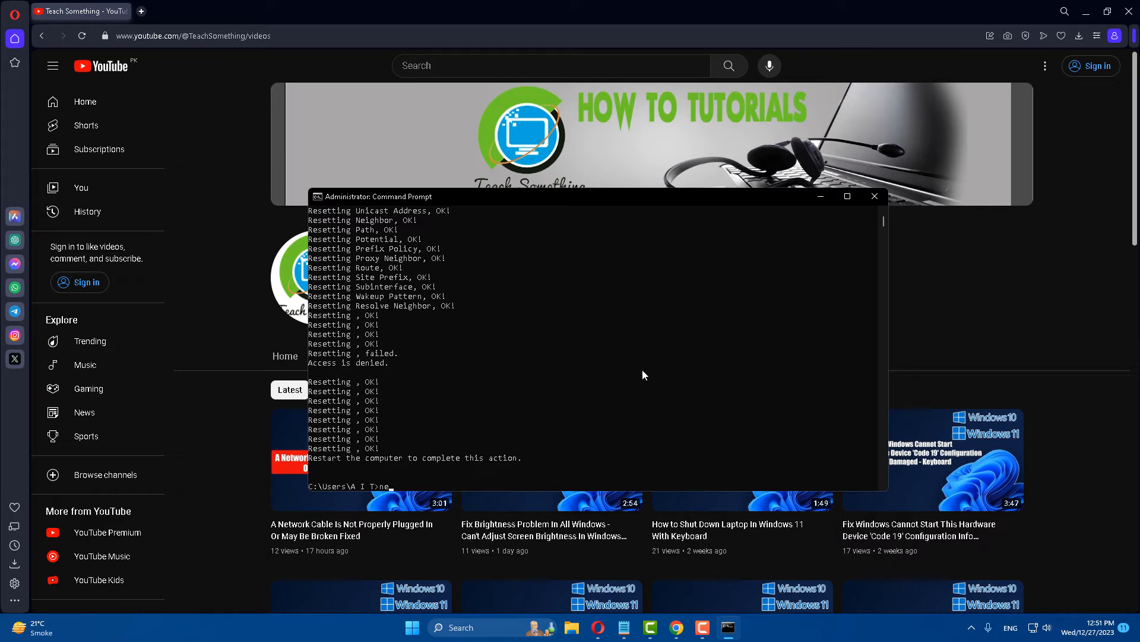
pyautogui.write('netsh')
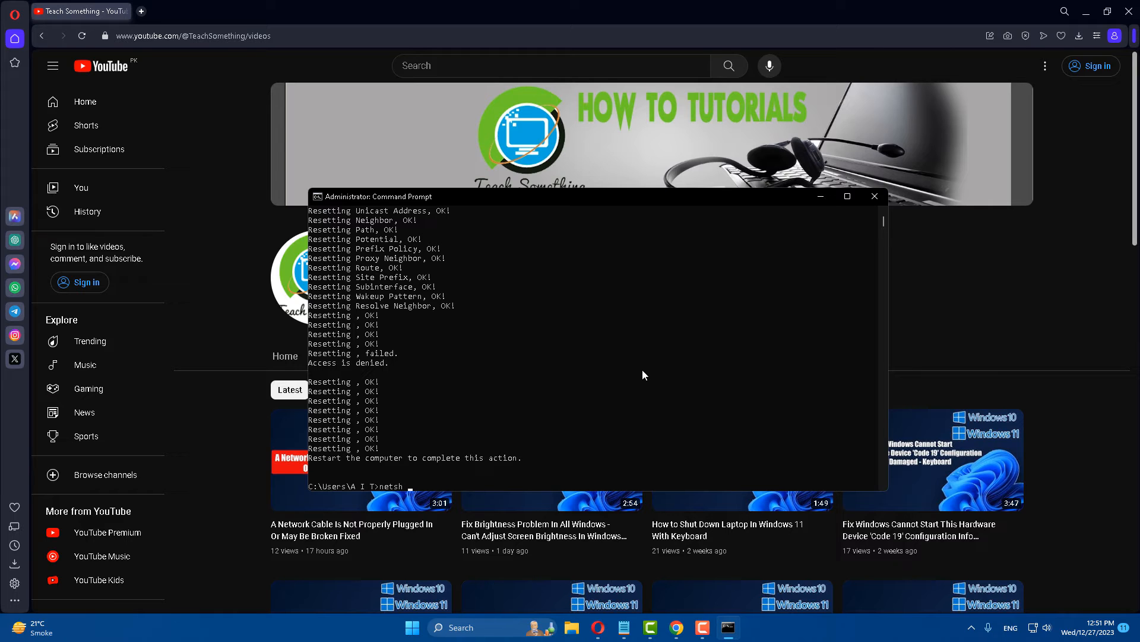
pyautogui.write('winsock')
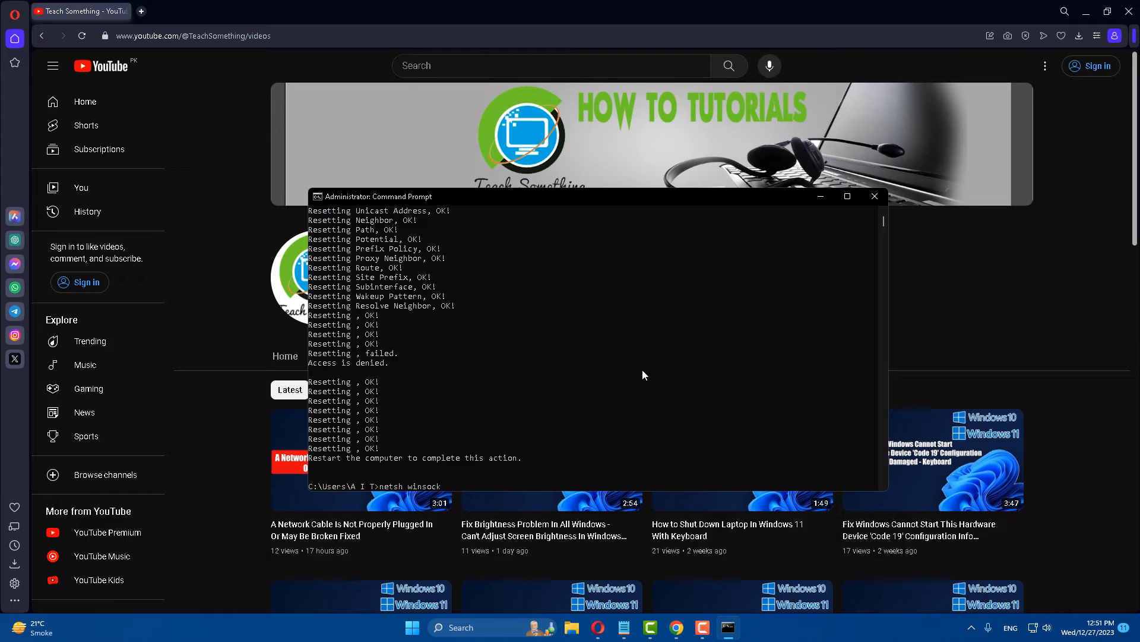
pyautogui.write('reset')
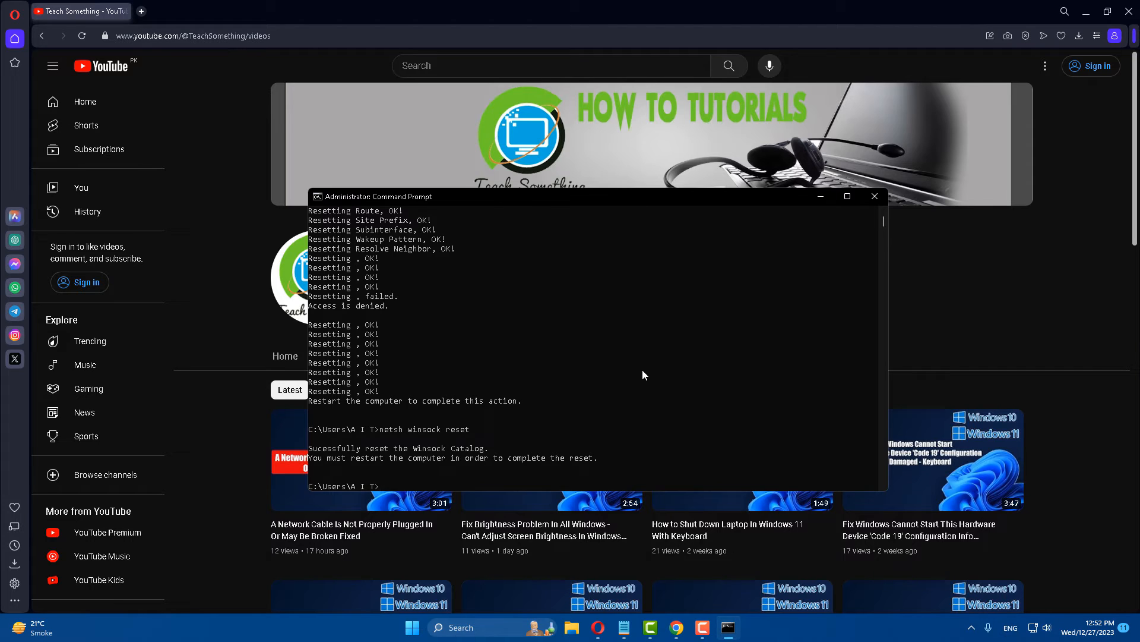
# Flush the DNS resolver cache with ipconfig /flushdns, then exit and close Command Prompt
pyautogui.write('ipconfig /')
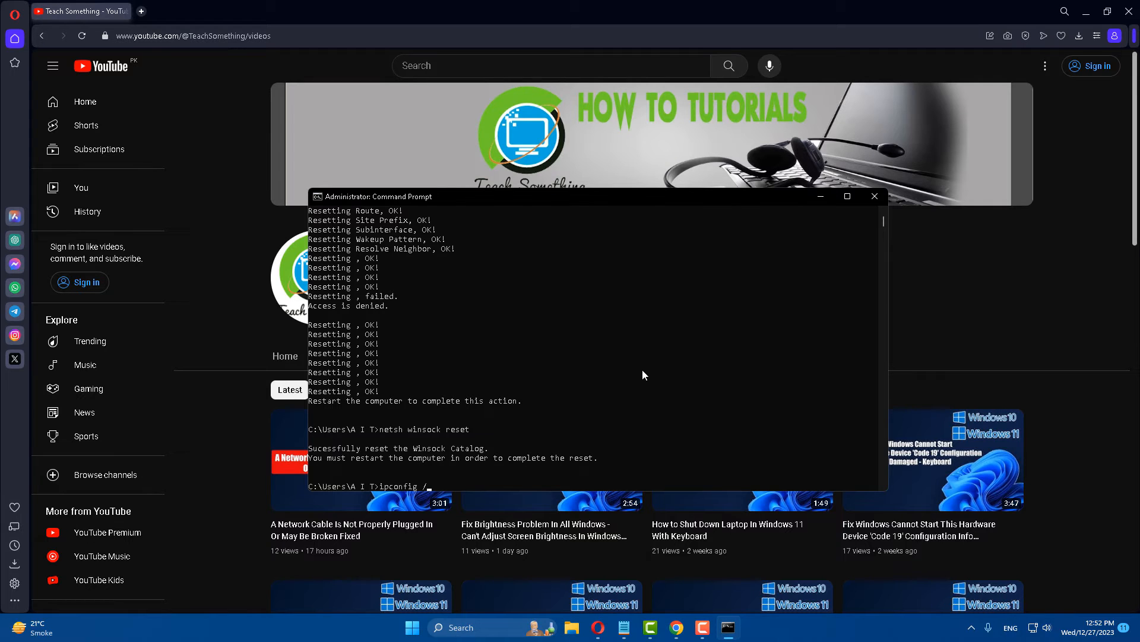
pyautogui.write('flushdns')
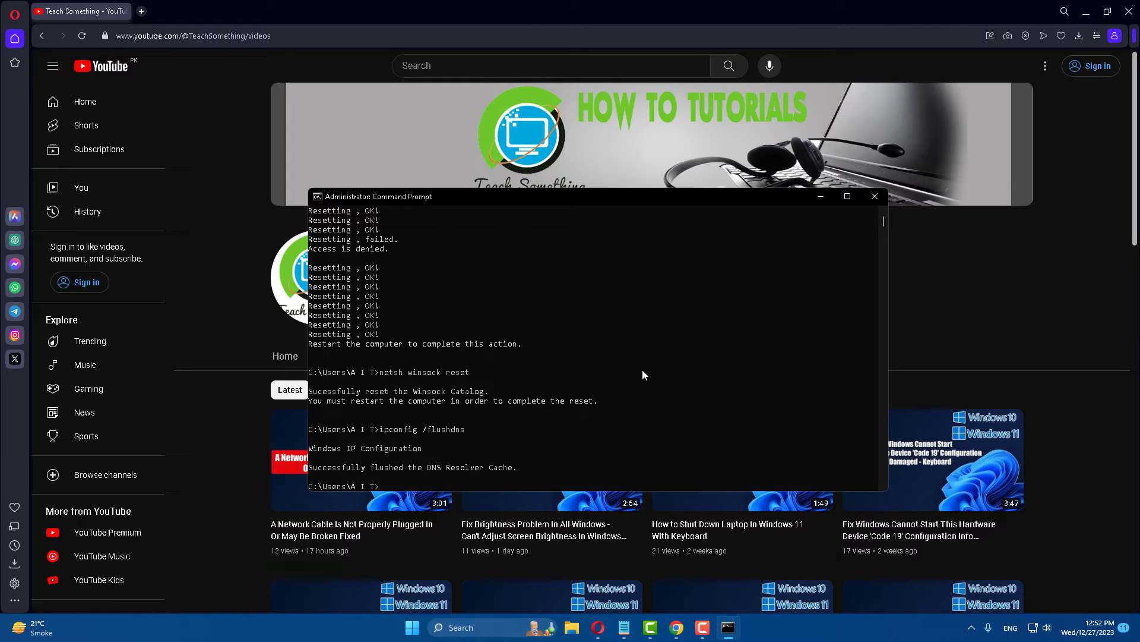
pyautogui.write('exi')
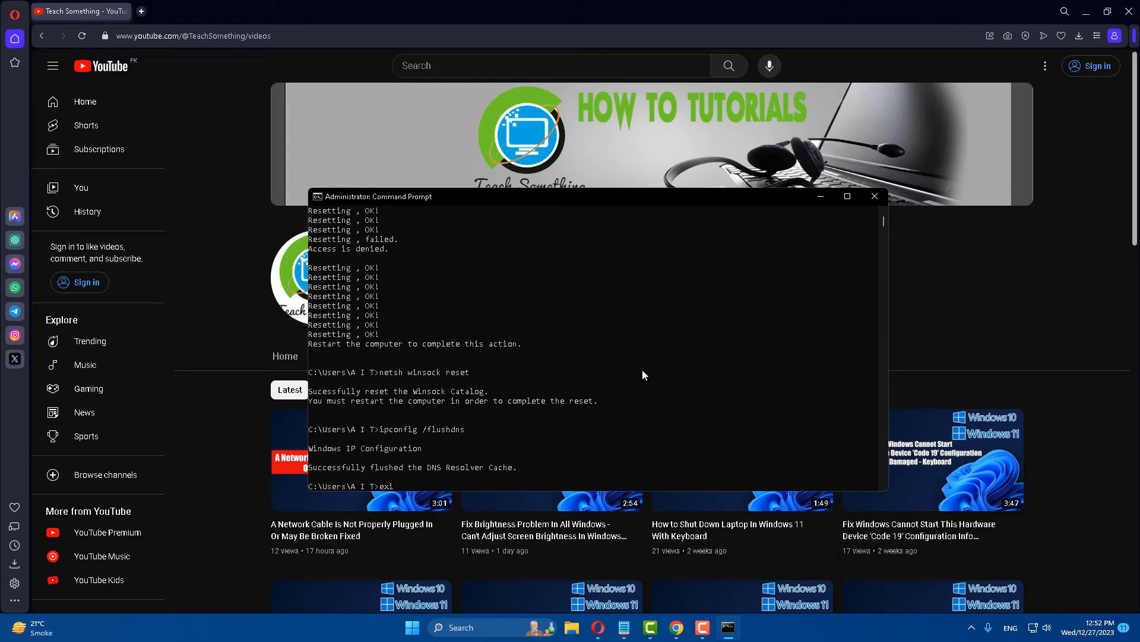
pyautogui.click(875, 196)
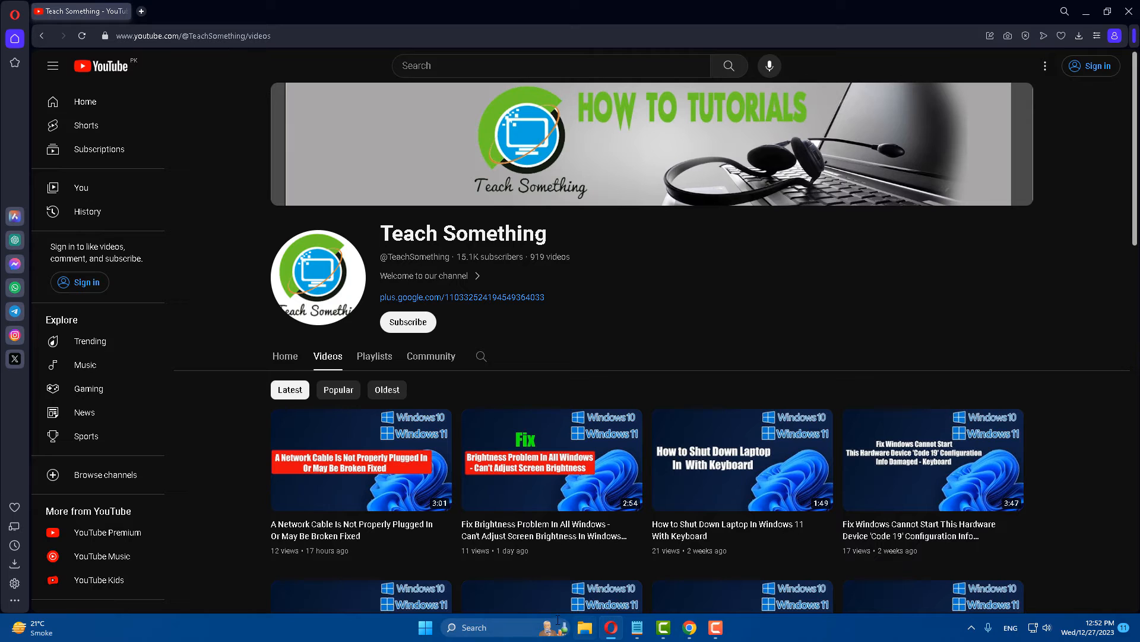
# Search Start for Control Panel and bring up its settings overview
pyautogui.click(425, 627)
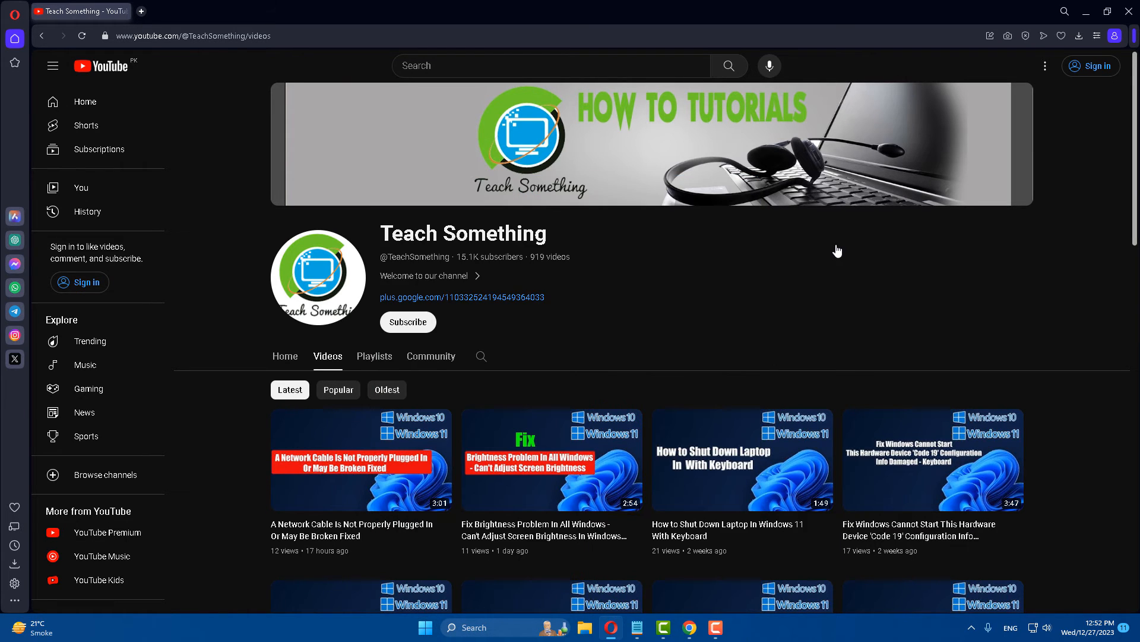
pyautogui.moveTo(837, 250)
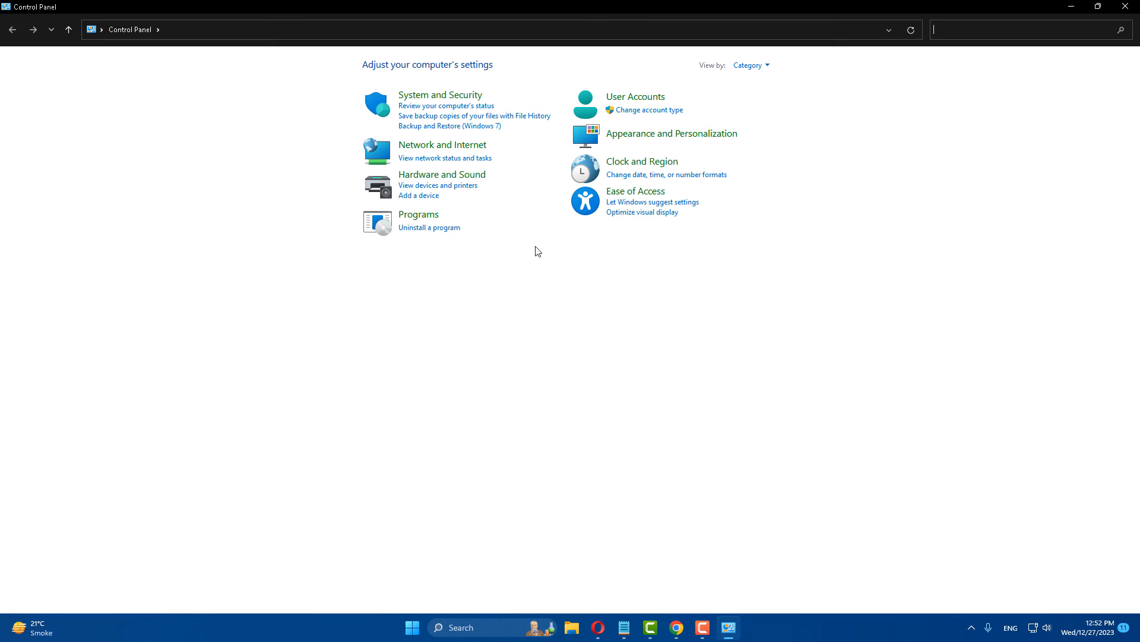
pyautogui.moveTo(442, 145)
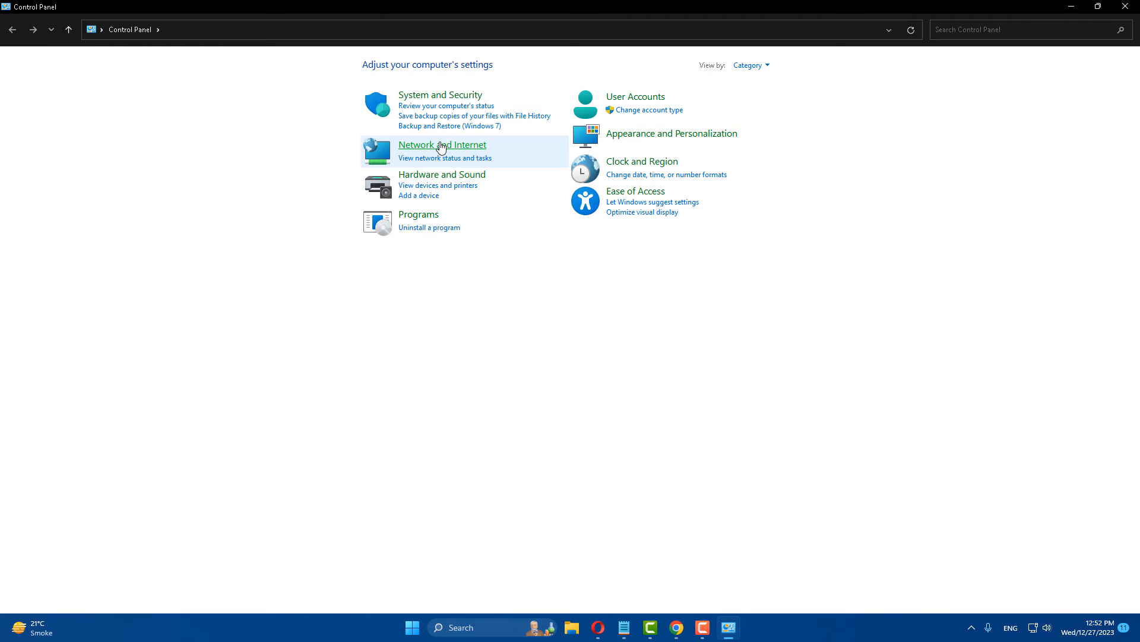
# Reach Network Connections via Network and Sharing Center and select the Ethernet adapter
pyautogui.click(442, 144)
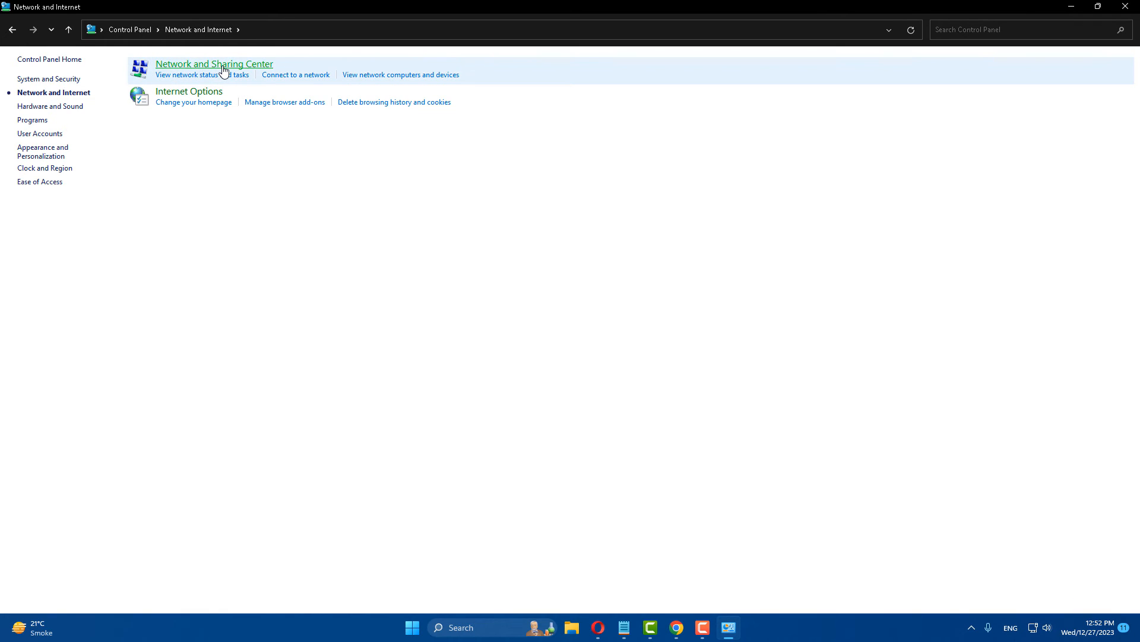
pyautogui.click(214, 64)
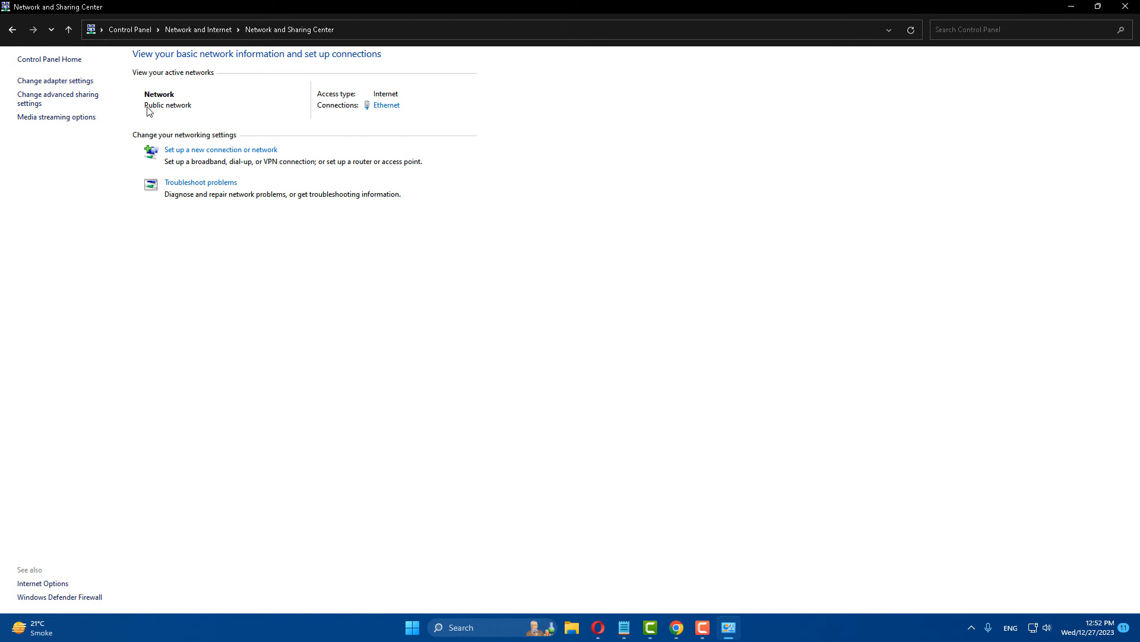
pyautogui.click(56, 80)
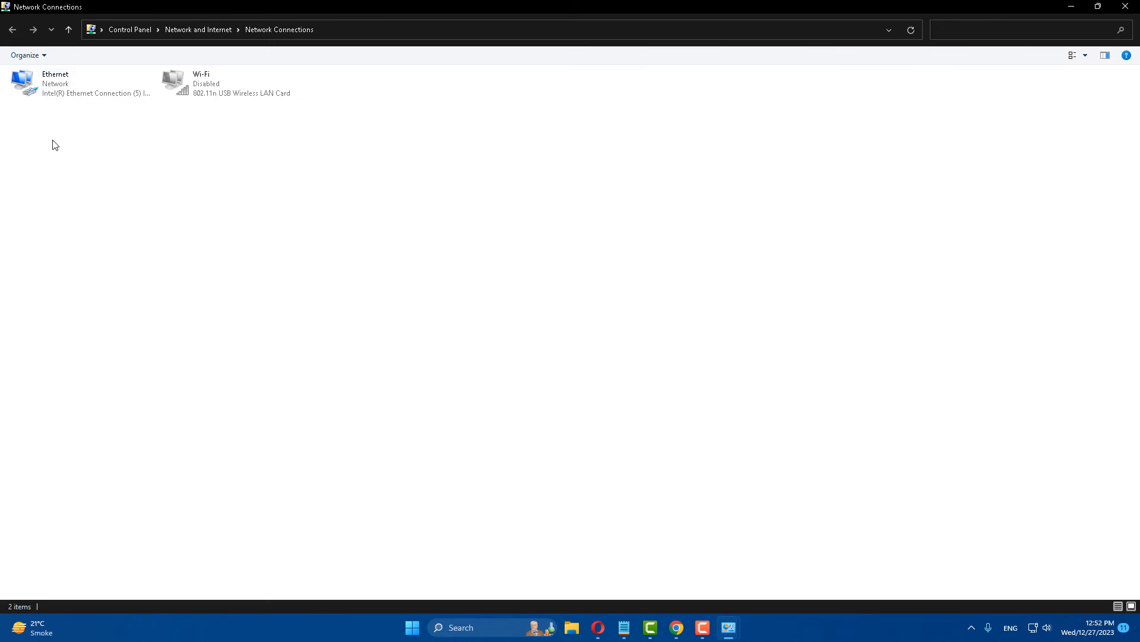
pyautogui.click(80, 84)
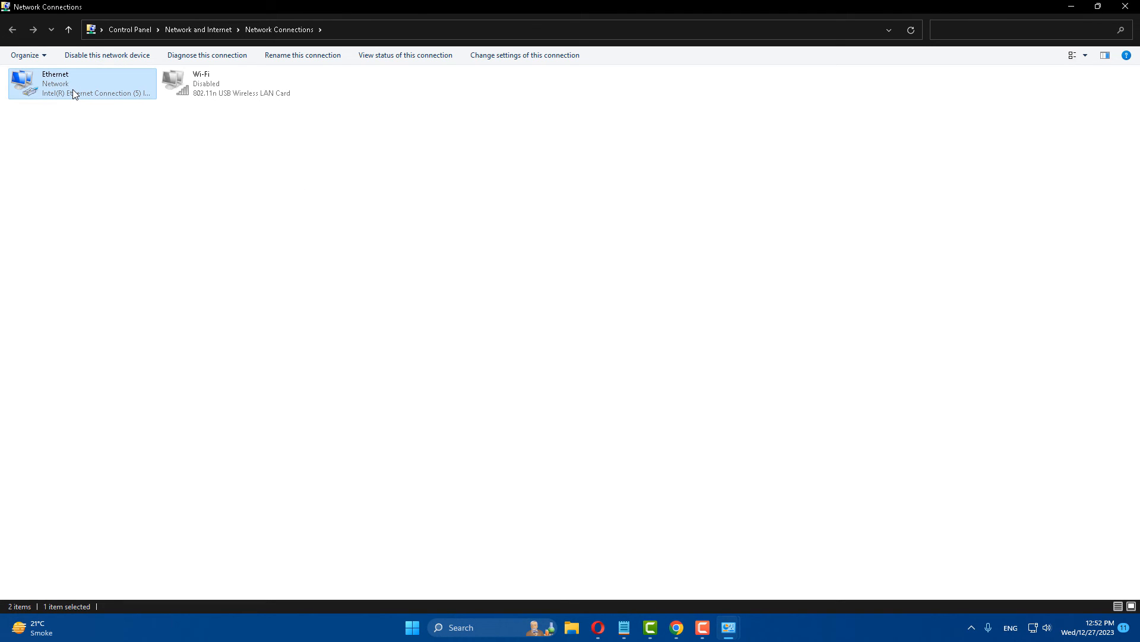
pyautogui.moveTo(57, 82)
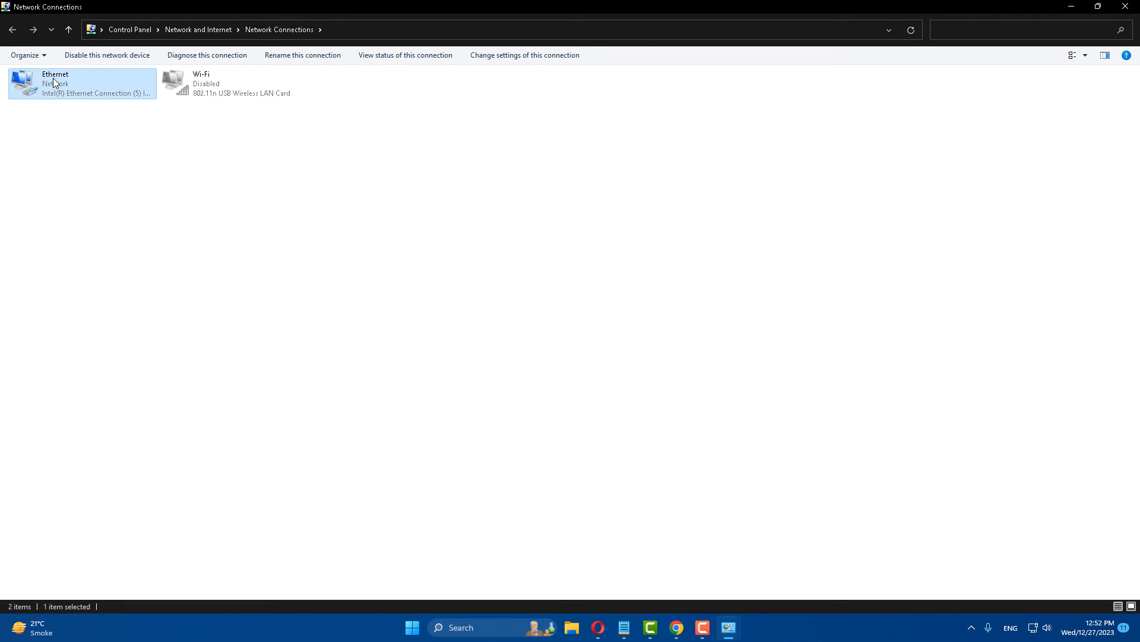
pyautogui.moveTo(92, 191)
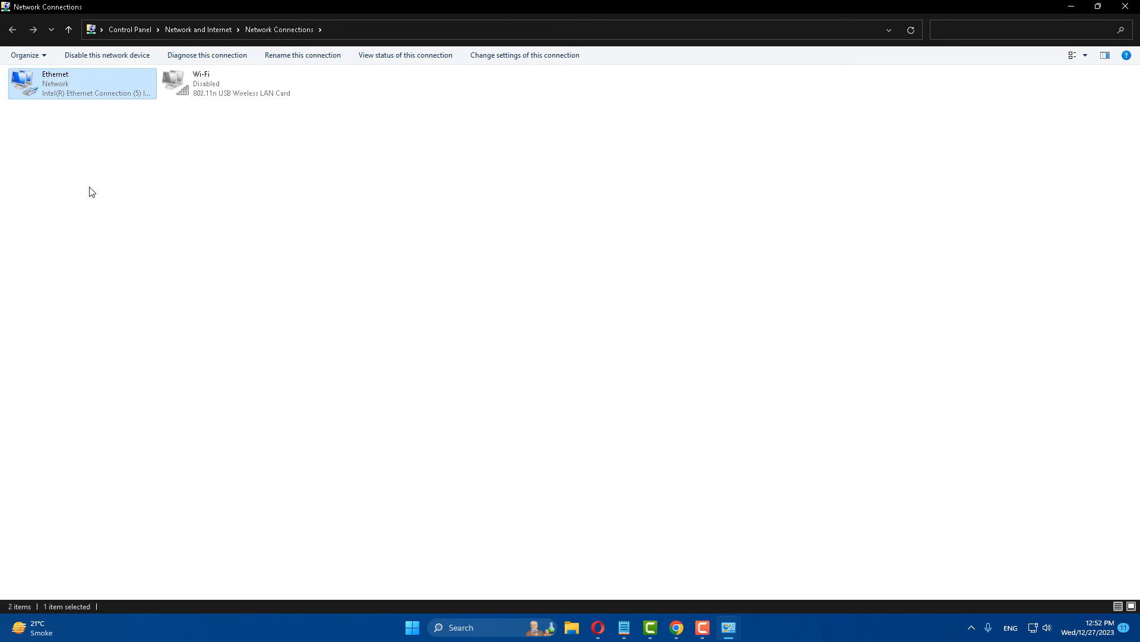
# Bring up the Ethernet adapter's Internet Protocol Version 4 (TCP/IPv4) properties
pyautogui.doubleClick(82, 83)
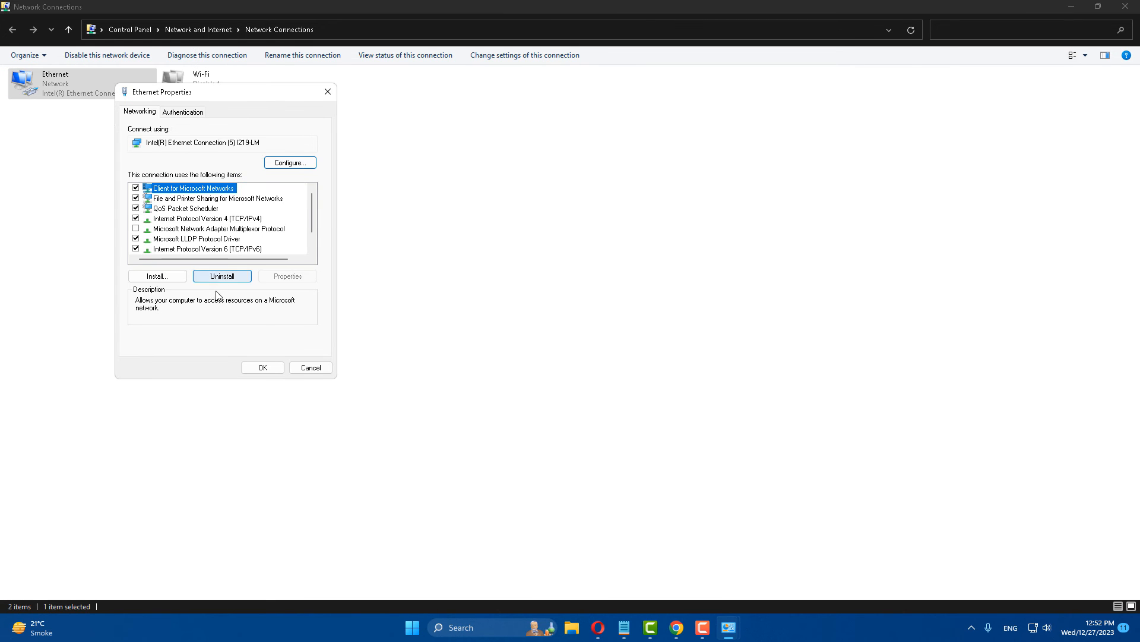
pyautogui.click(207, 218)
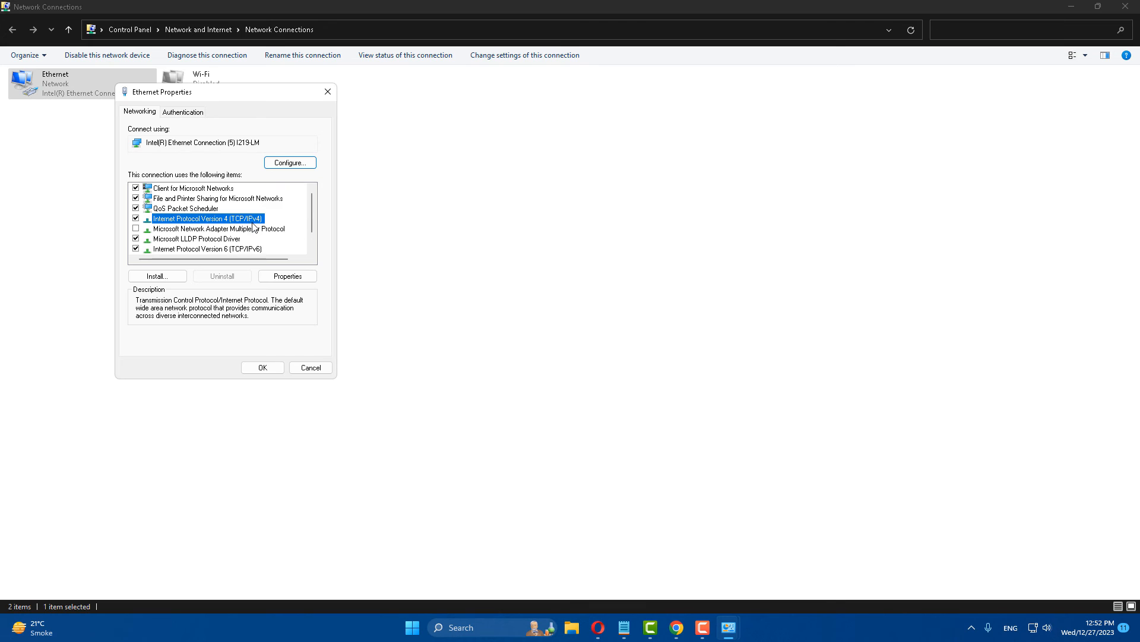
pyautogui.moveTo(188, 228)
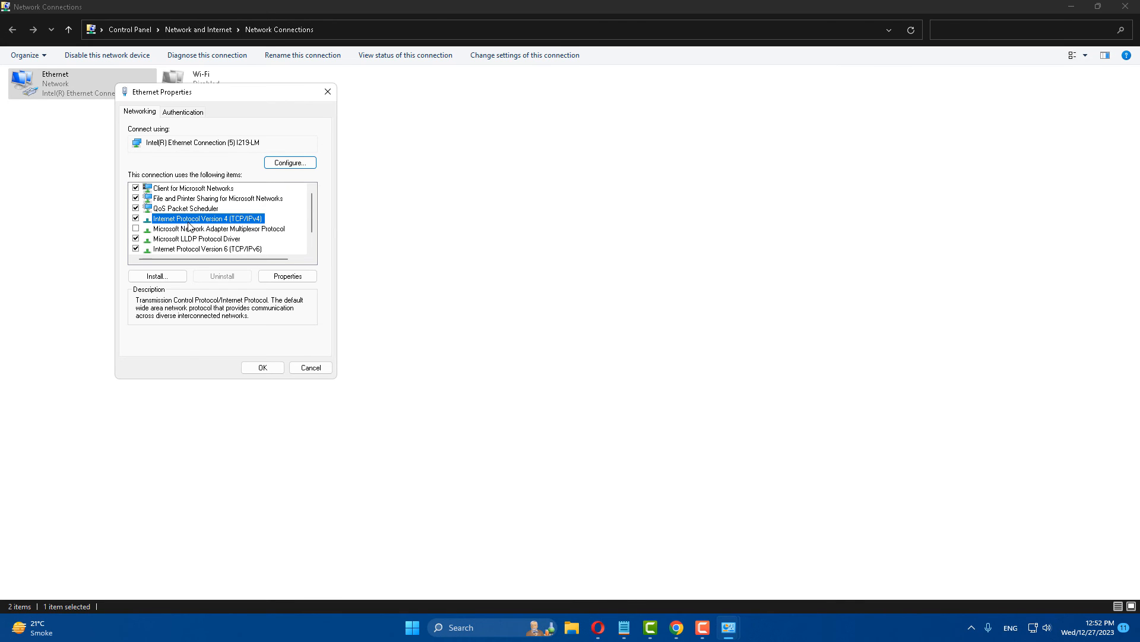
pyautogui.click(288, 276)
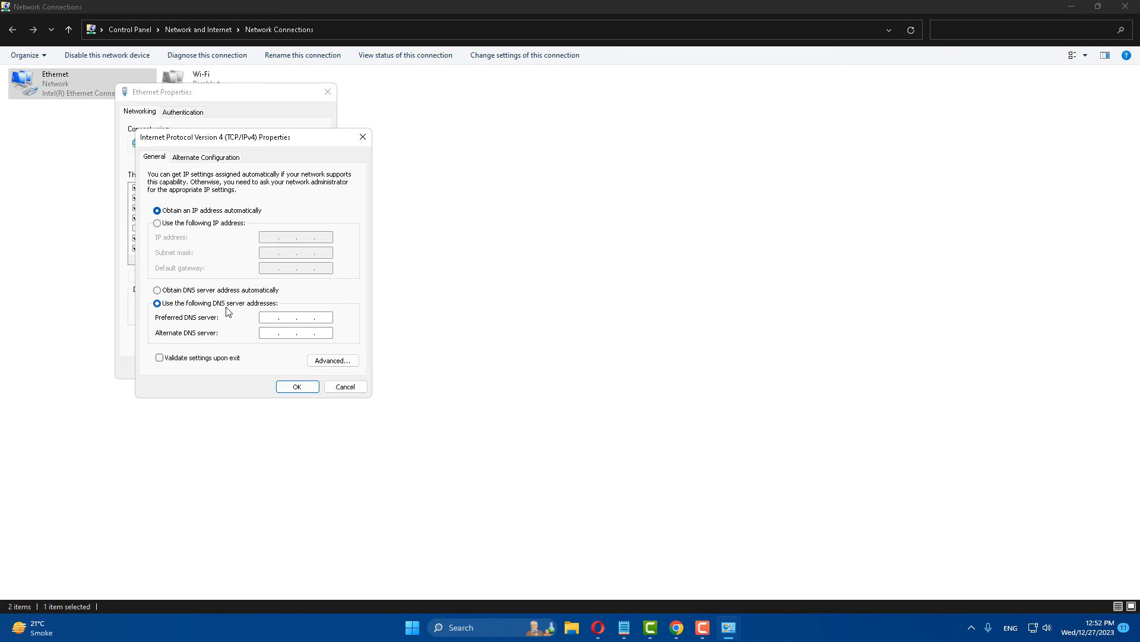
# Enter DNS servers 8.8.8.8 and 8.8.4.4, confirm with OK and close Ethernet Properties
pyautogui.click(294, 316)
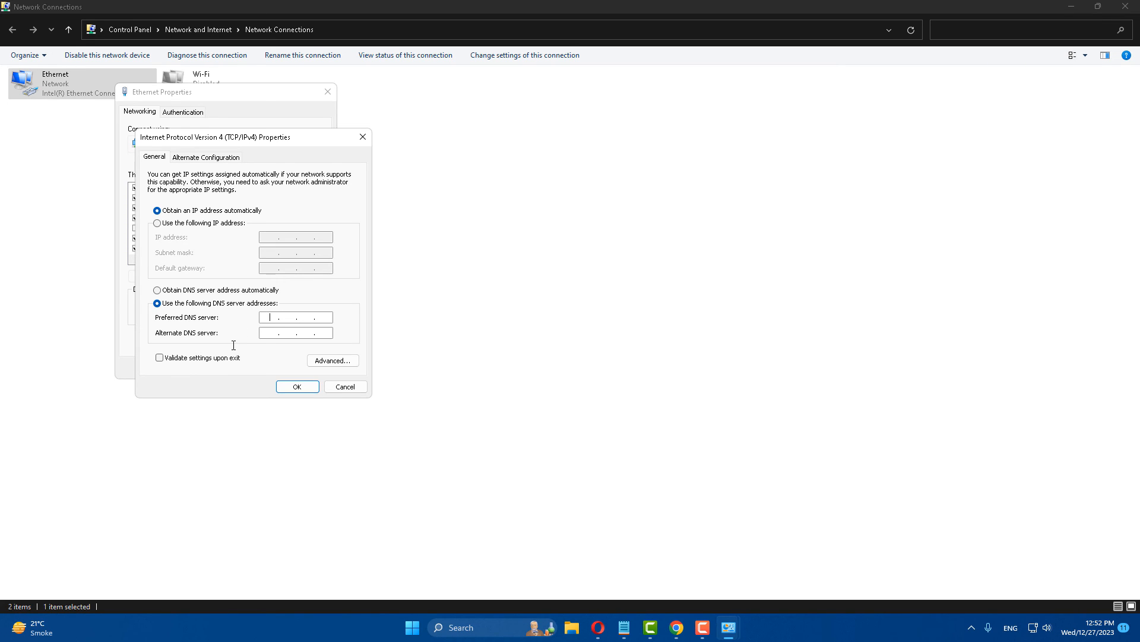
pyautogui.write('8.8.8.8')
pyautogui.click(296, 332)
pyautogui.write('8.8.4.4')
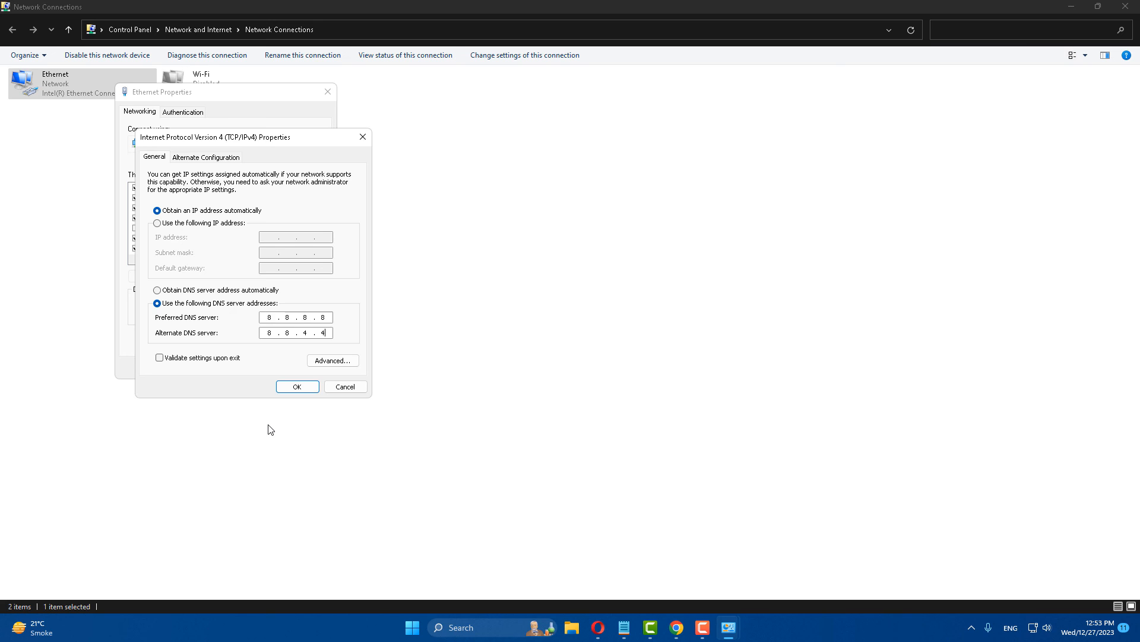
pyautogui.click(297, 386)
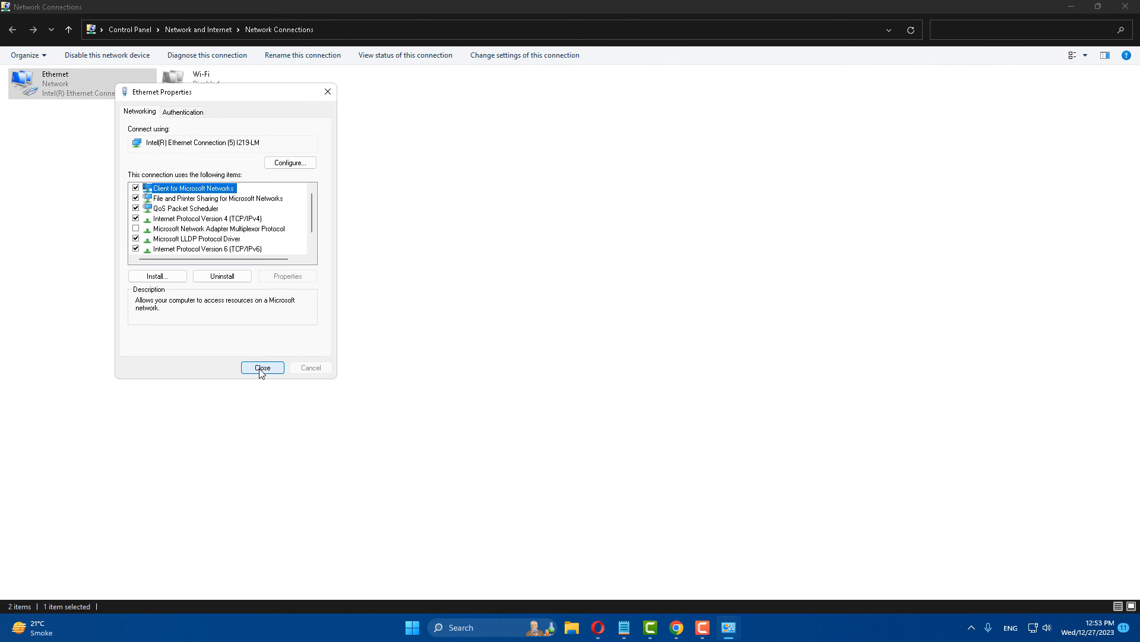
pyautogui.click(262, 367)
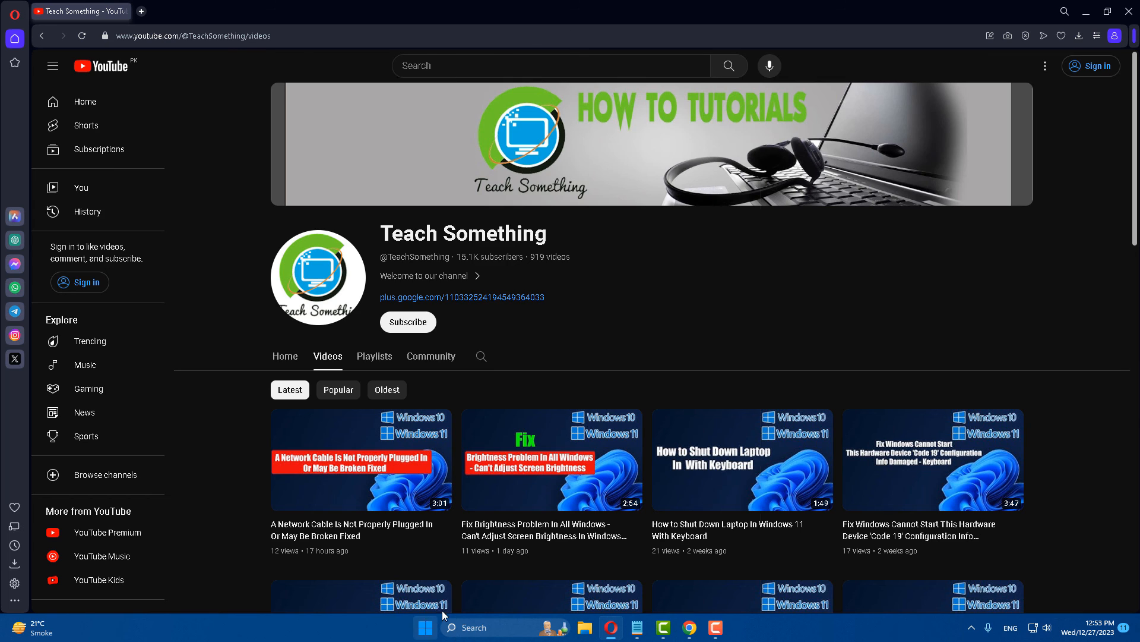
pyautogui.click(425, 627)
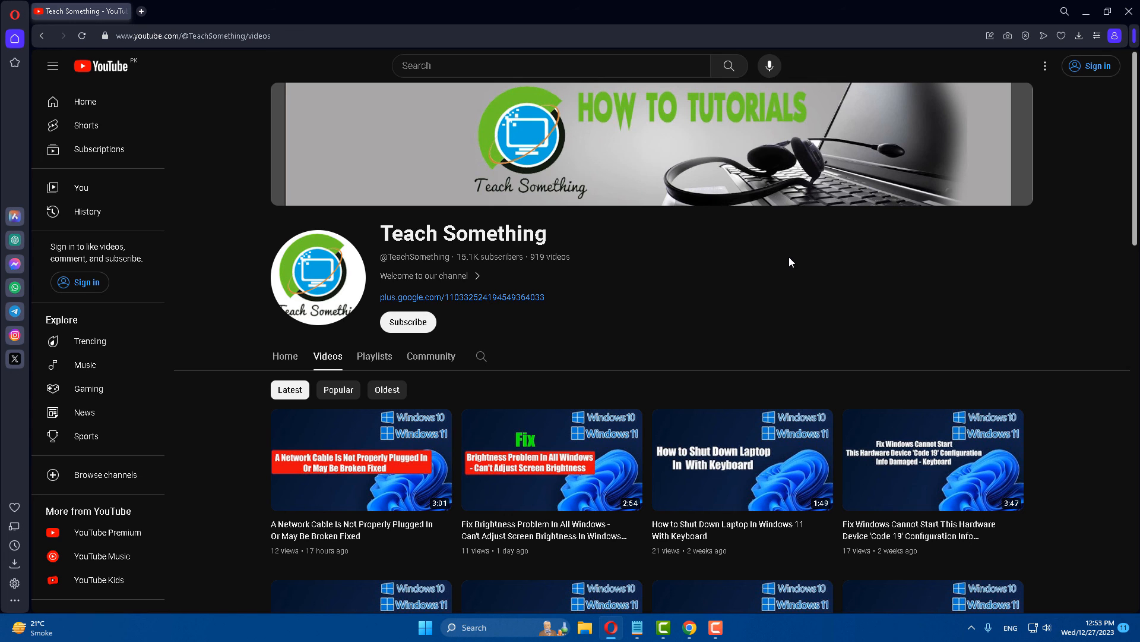
pyautogui.moveTo(725, 334)
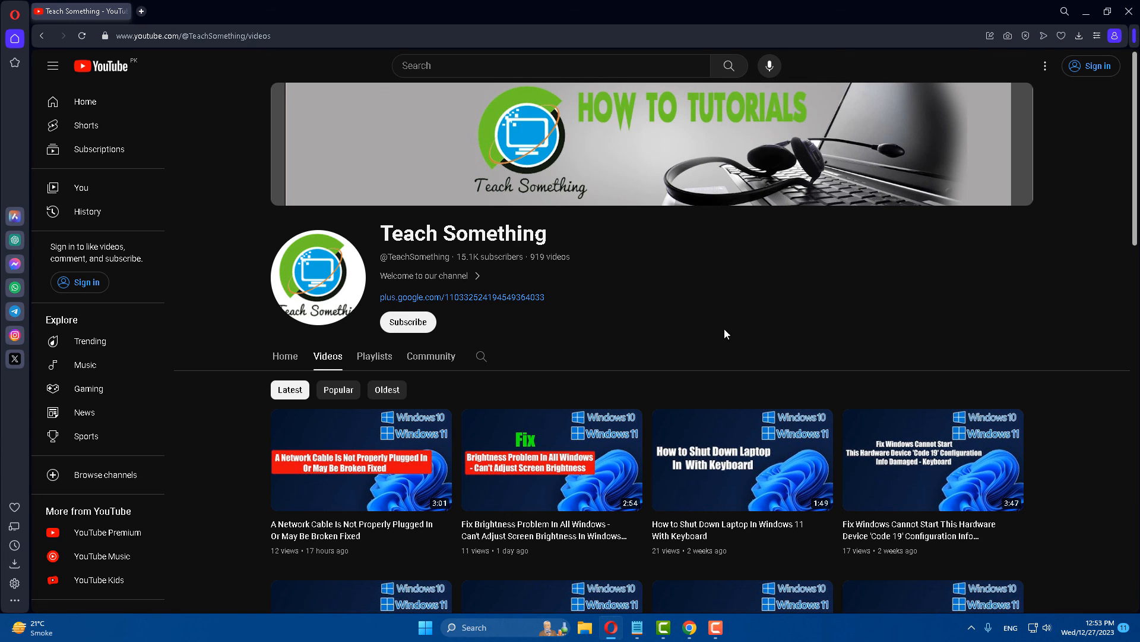